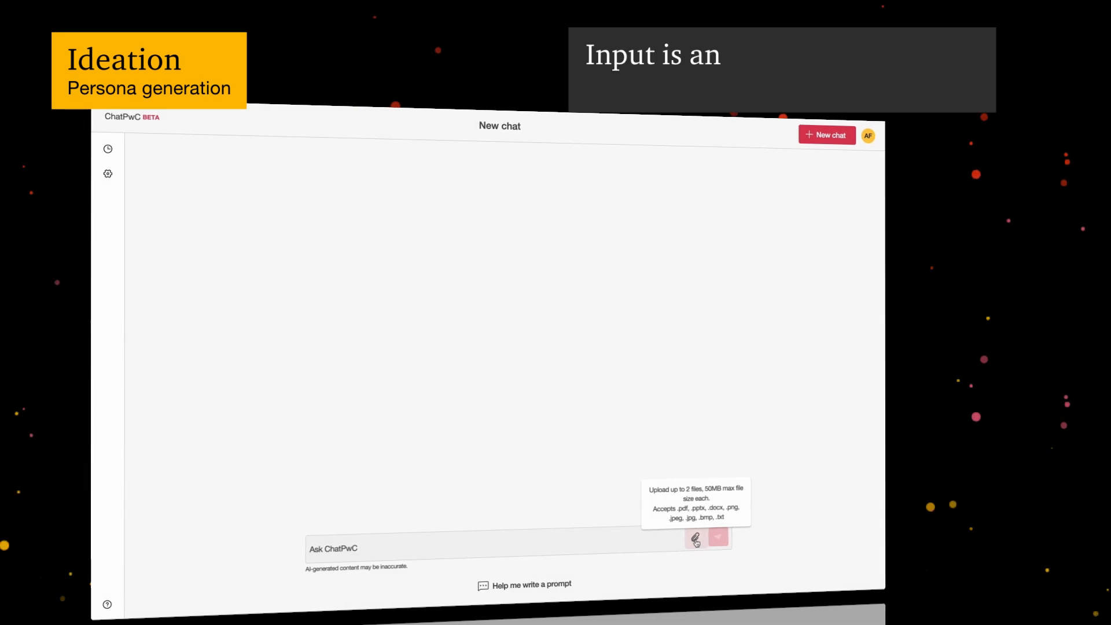
- Attach the Sightline description PDF and send the request for four detailed user personas
left_click(696, 539)
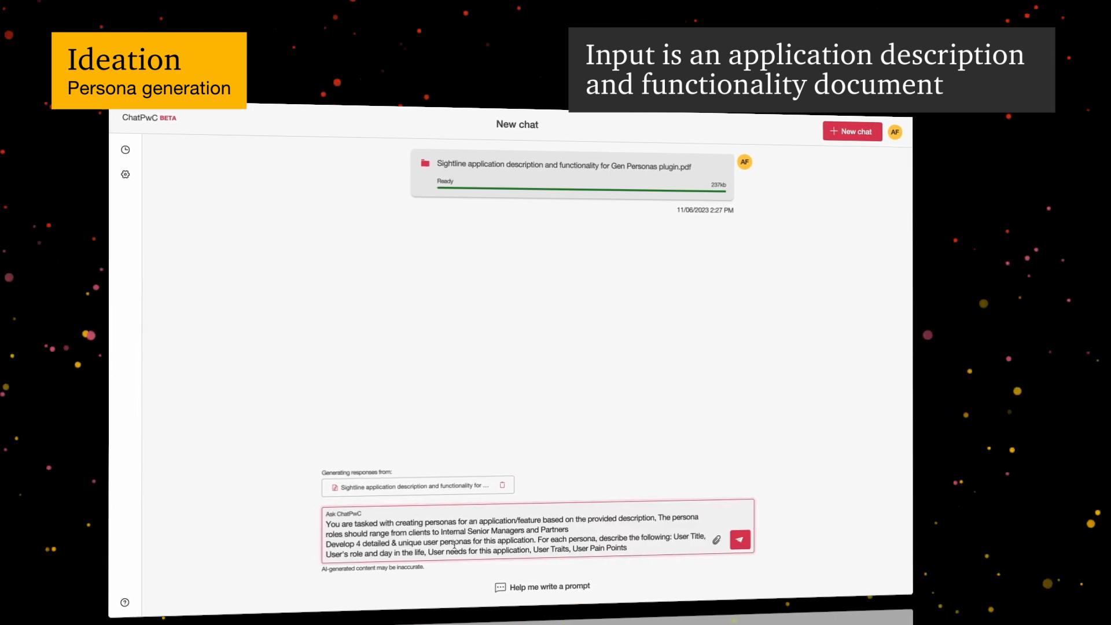
left_click(739, 539)
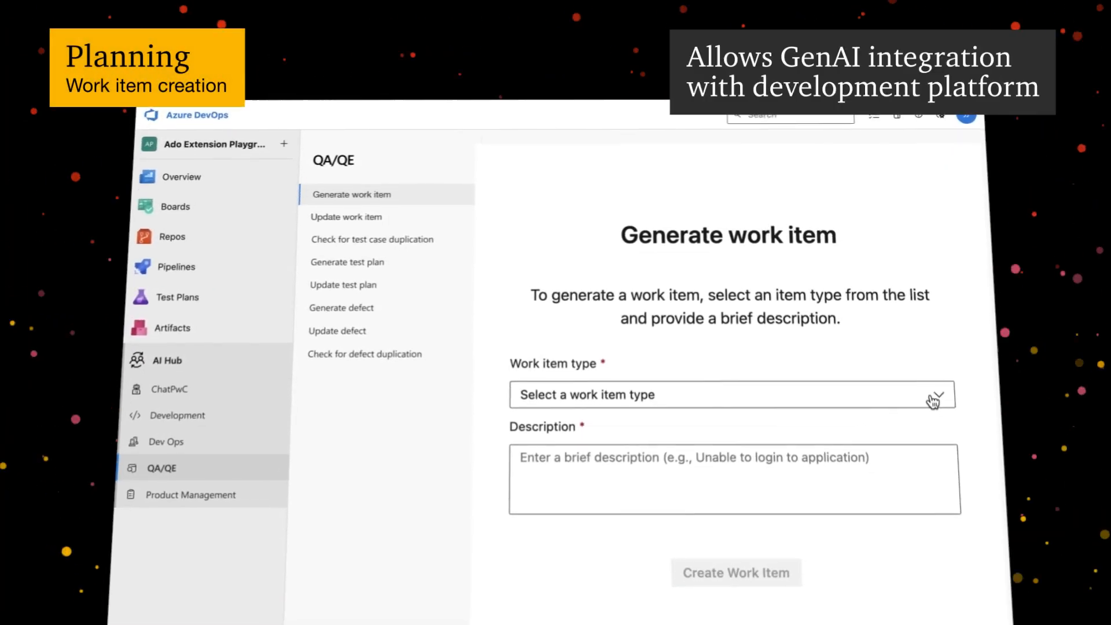
- Create a Feature work item describing one project split into two budgets for accounting
left_click(730, 395)
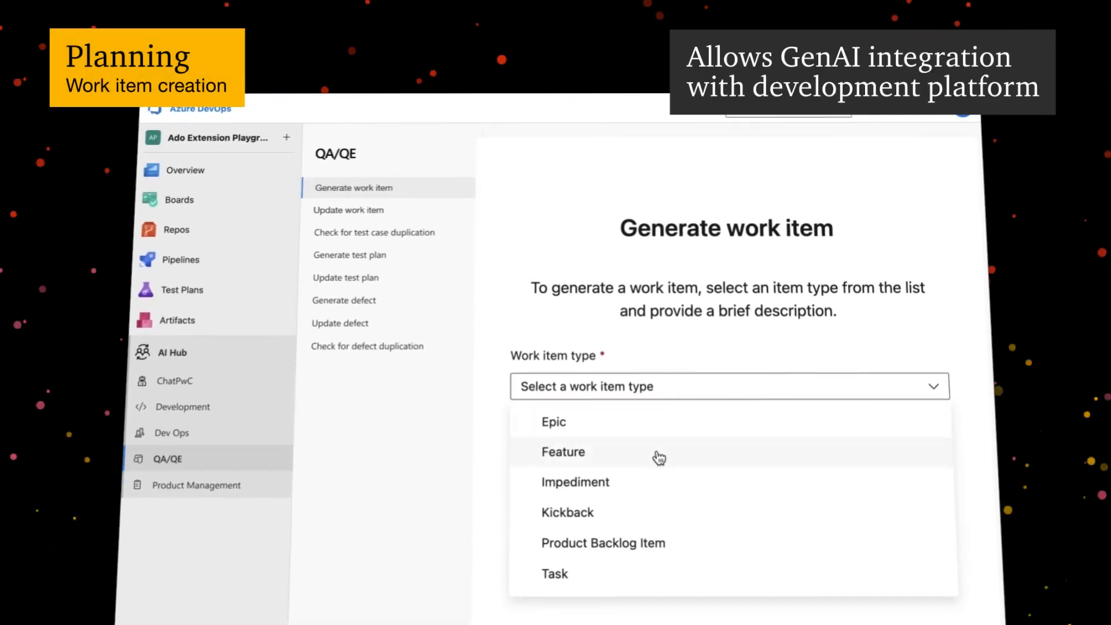
left_click(564, 453)
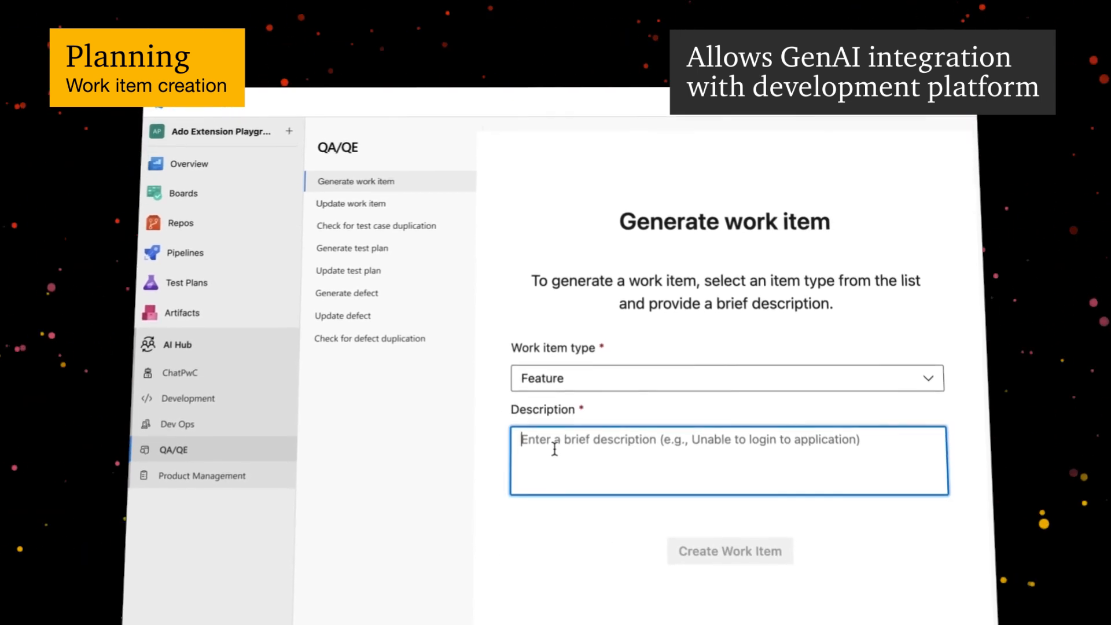
type("They're really one project but broken out into two budgets for accounting purposes, so I wonder if there's a way that they're technically connected behind the scenes and could therefore bundle together for both to be reviewed at the same time?")
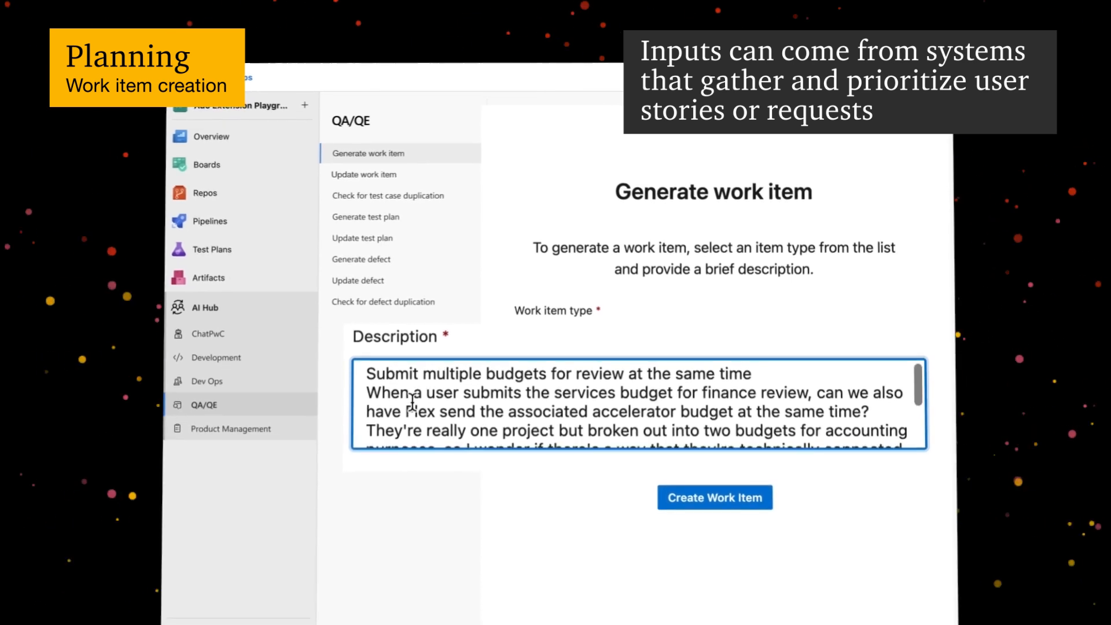
scroll("down", 3)
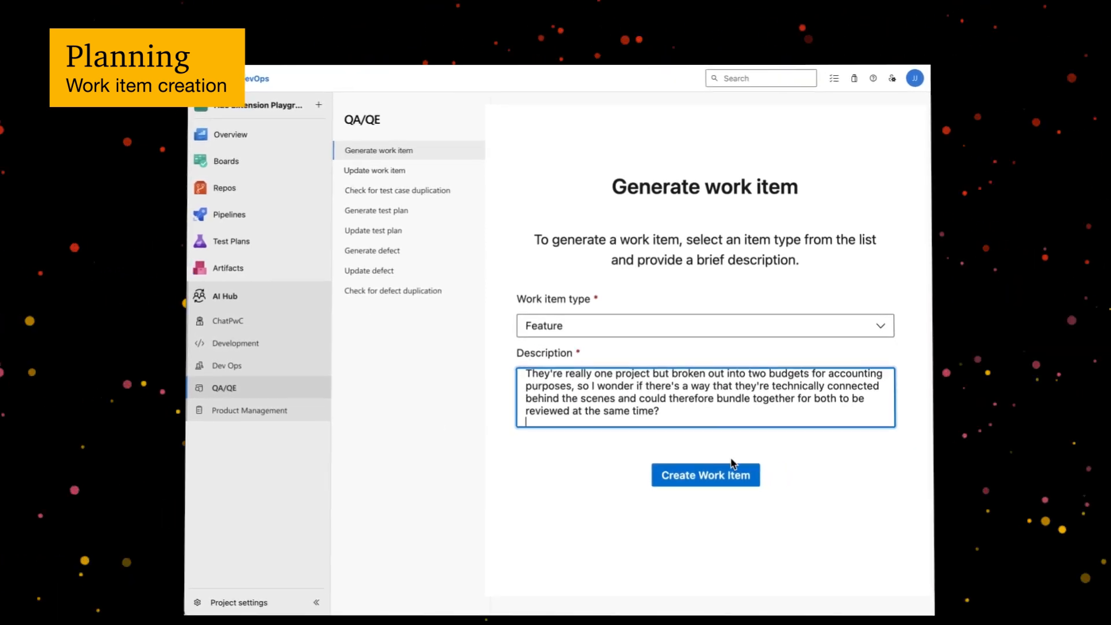
left_click(705, 475)
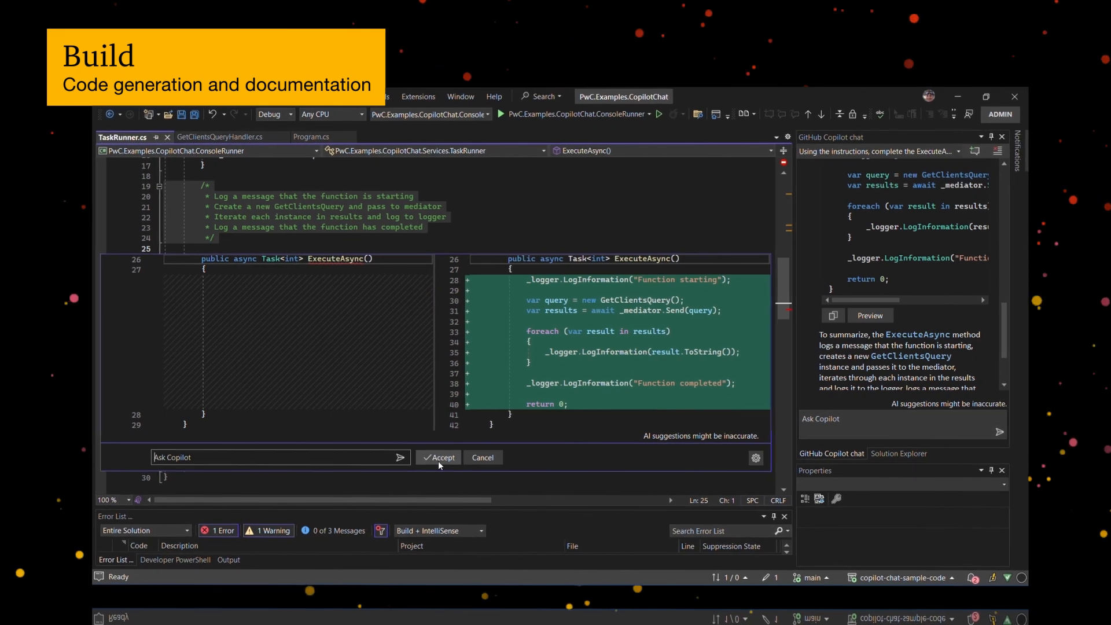
- Accept Copilot's ExecuteAsync implementation that runs the clients query and logs each result
left_click(442, 458)
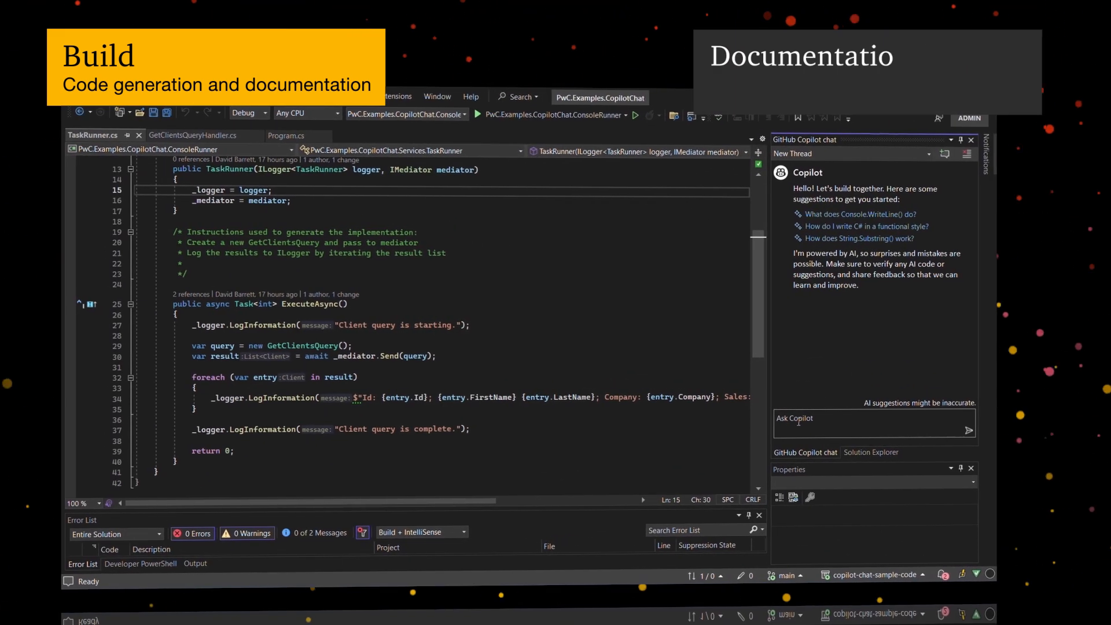
- Ask Copilot chat 'What does this code do?' about the TaskRunner code
type("What does this code do?")
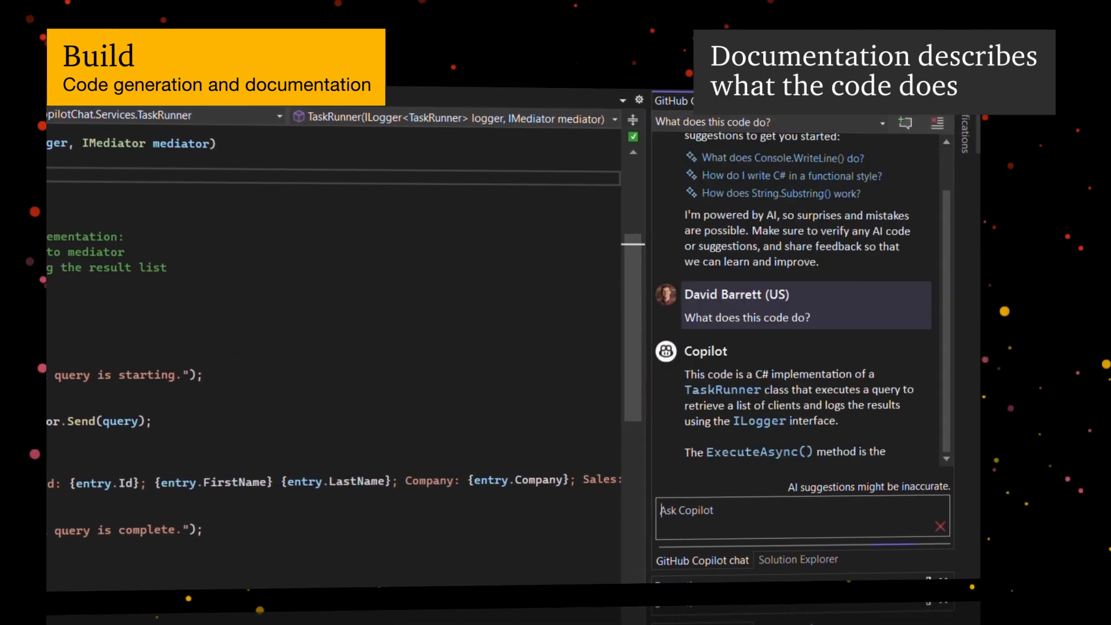
scroll("down", 3)
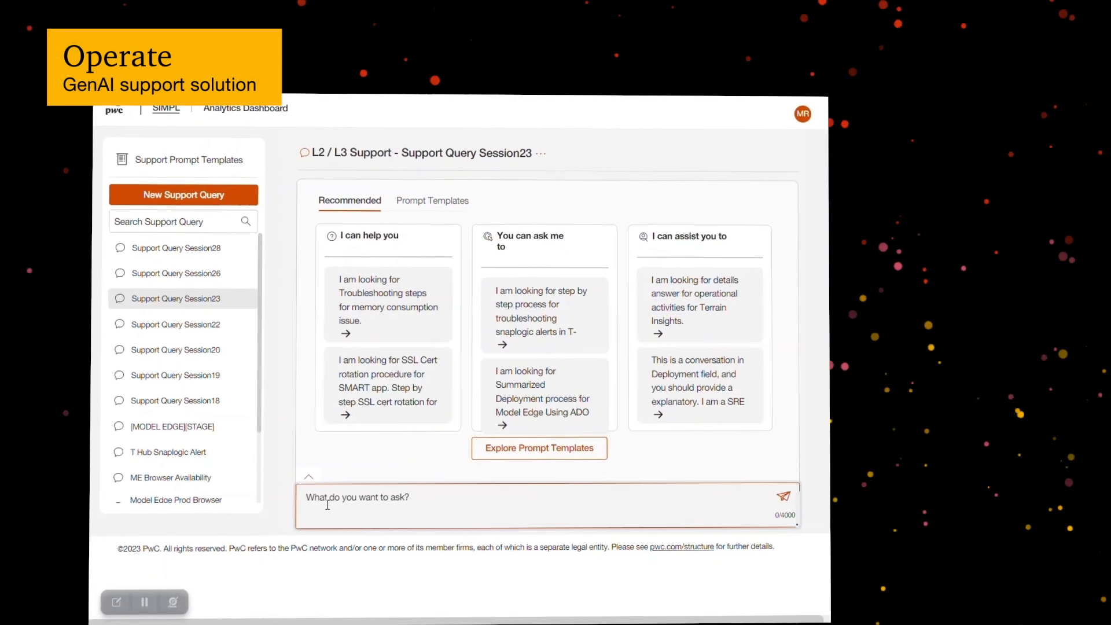
- Submit '[MODEL EDGE][STAGE] - Browser Availability' as a support query for troubleshooting steps
type("[MODEL EDGE][STAGE] - Browser Availability")
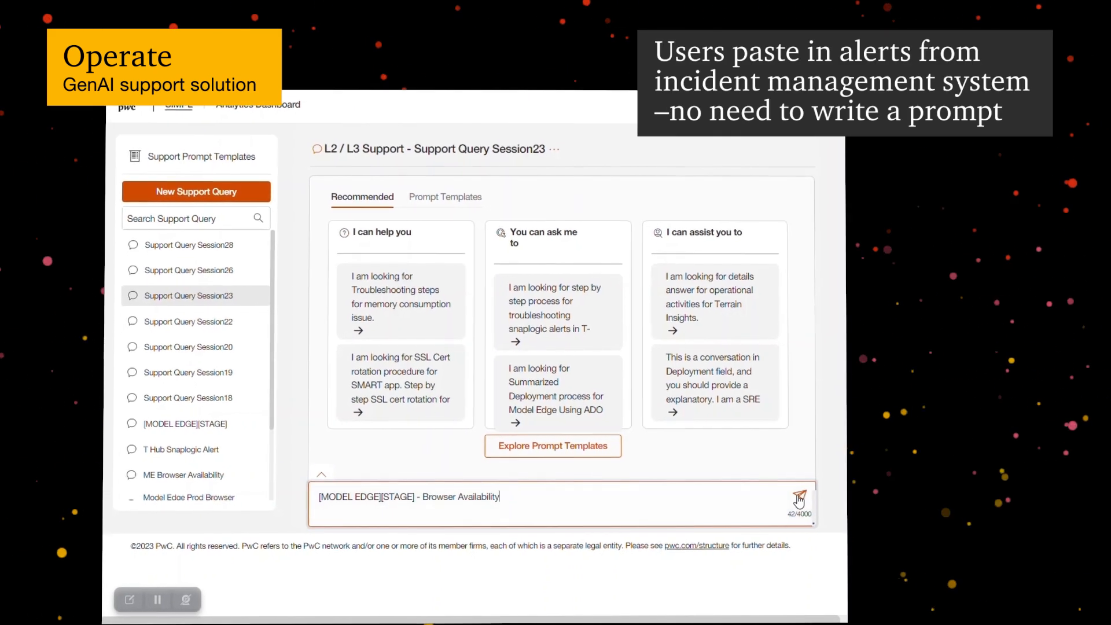
left_click(798, 500)
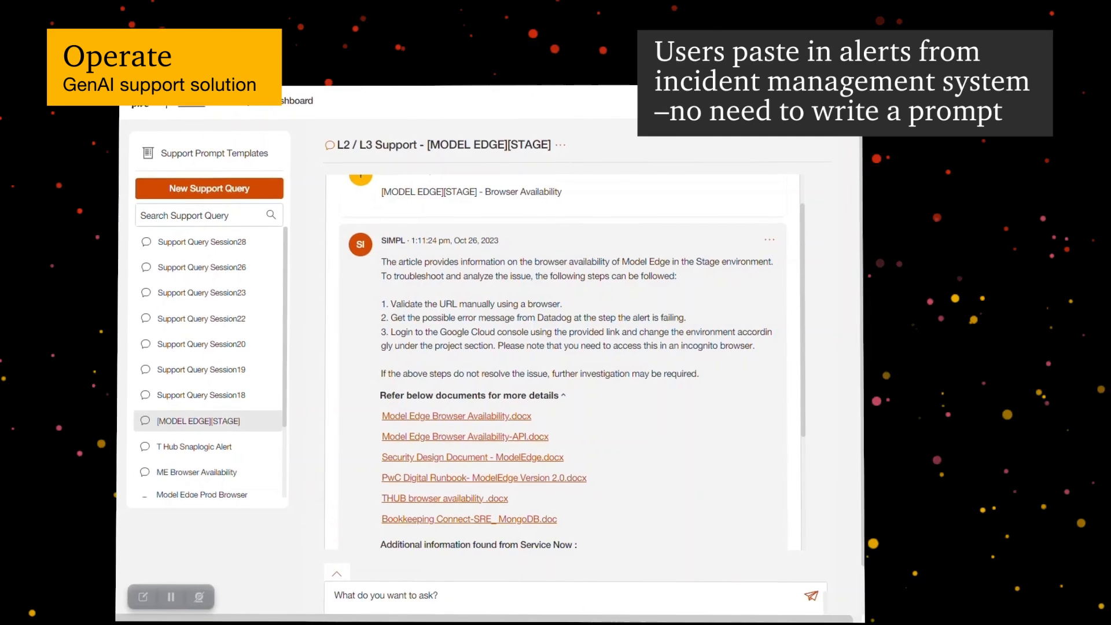